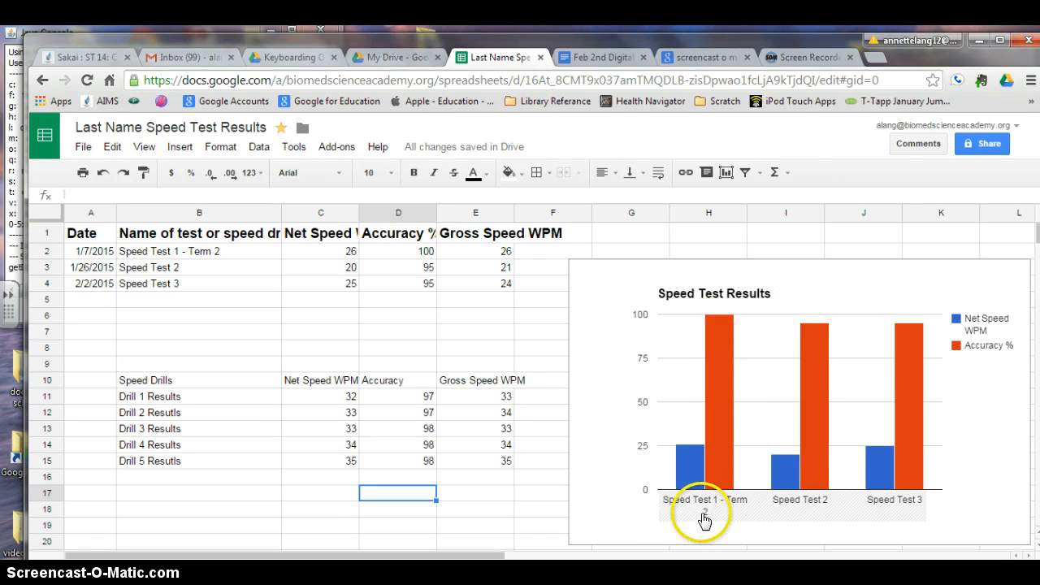
pyautogui.moveTo(848, 512)
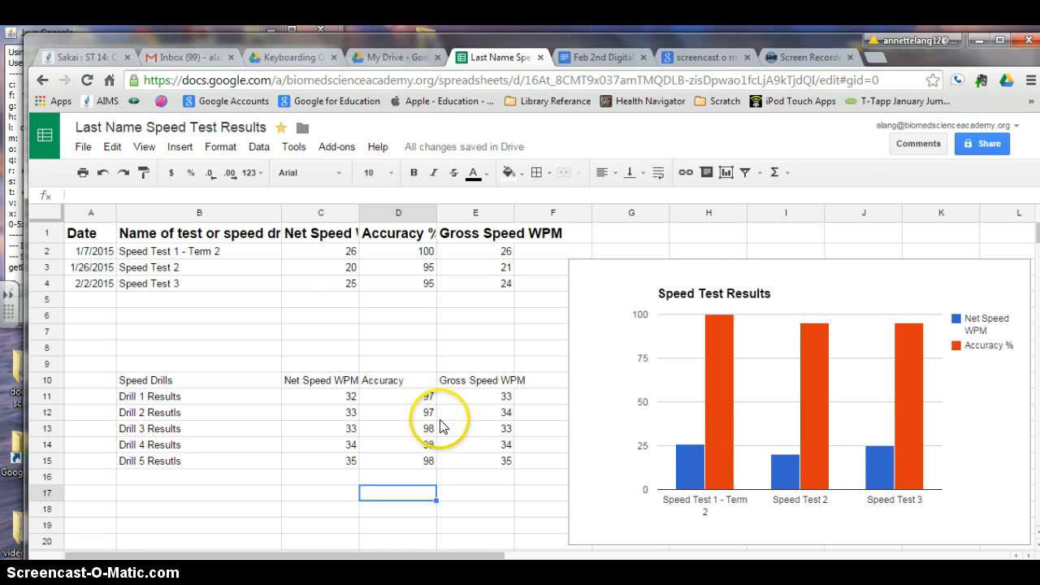
# - Rename the first test in B2 to 'Speed Test 1' by removing ' - Term 2'
pyautogui.click(199, 250)
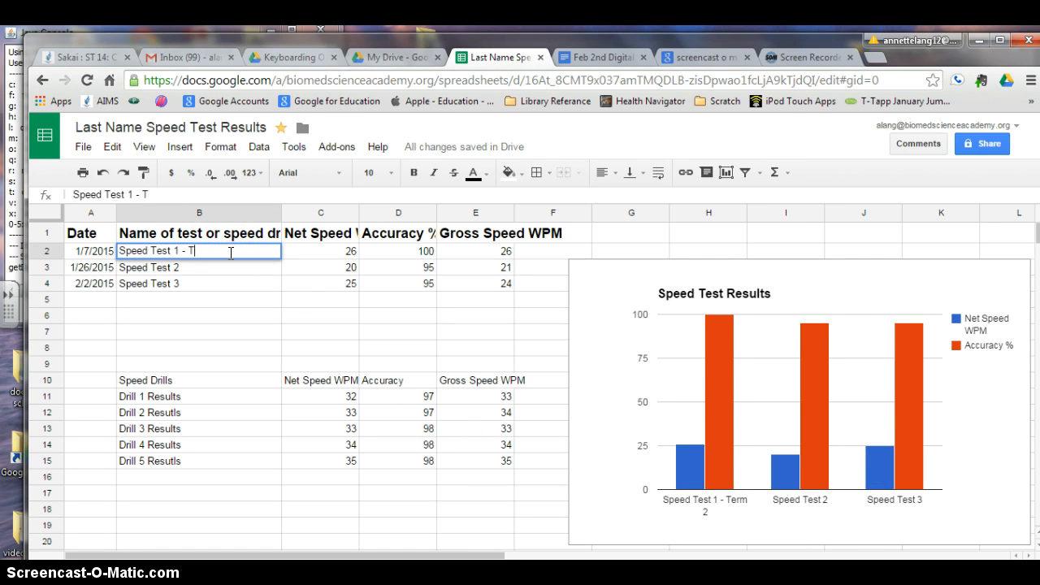
pyautogui.press('backspace')
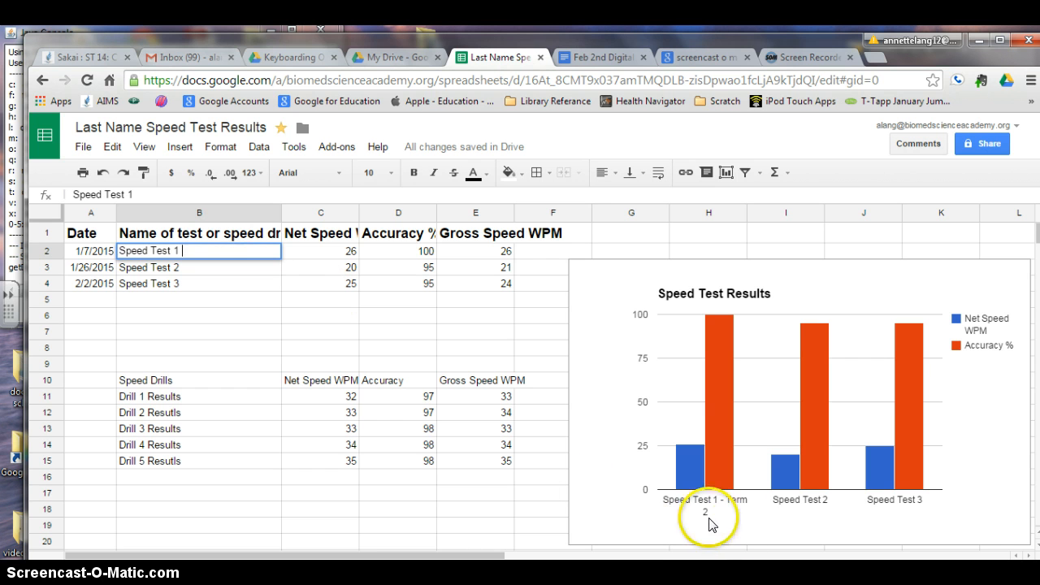
pyautogui.moveTo(166, 321)
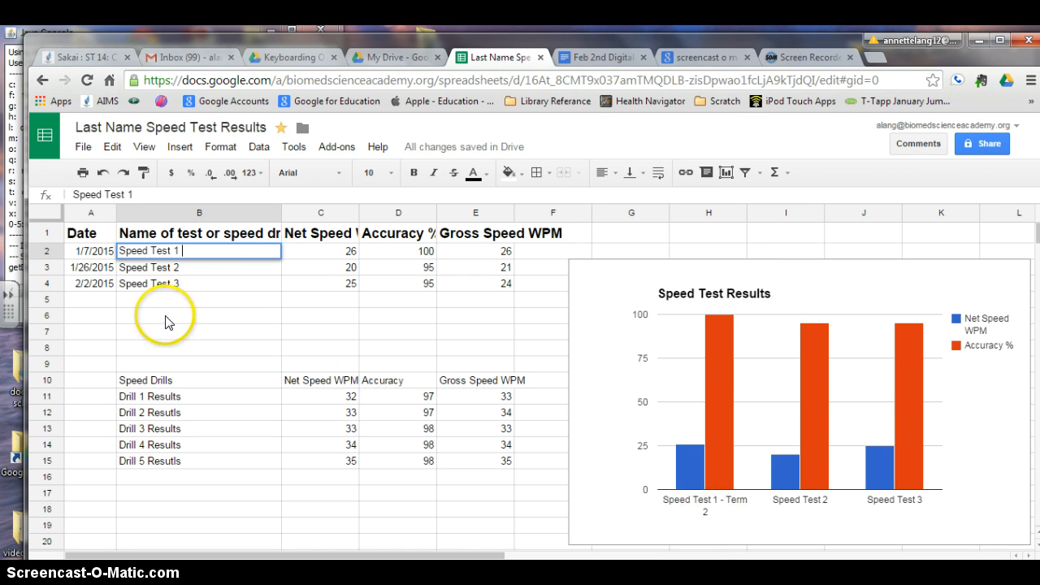
pyautogui.click(200, 315)
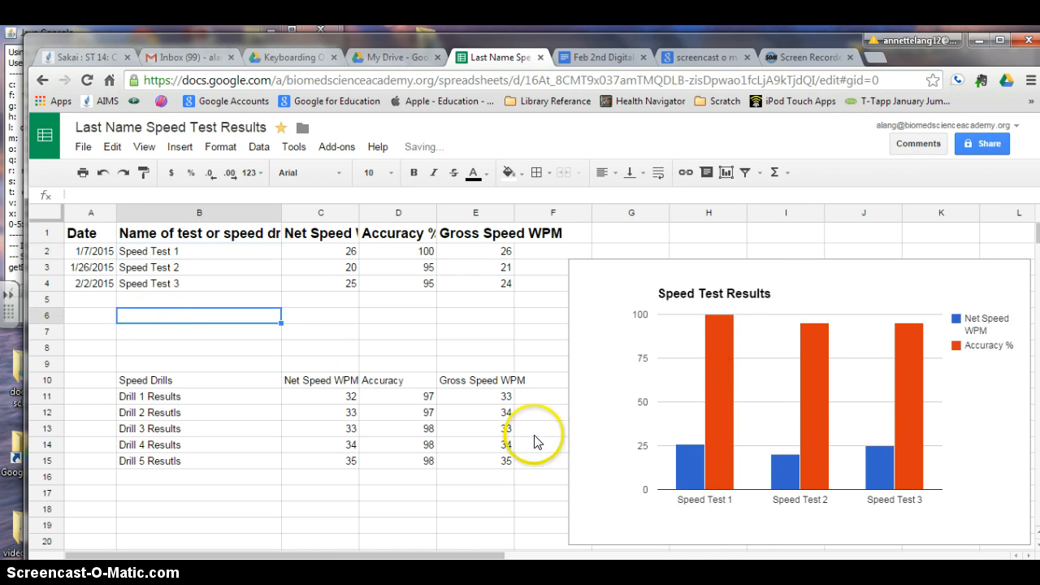
pyautogui.moveTo(771, 532)
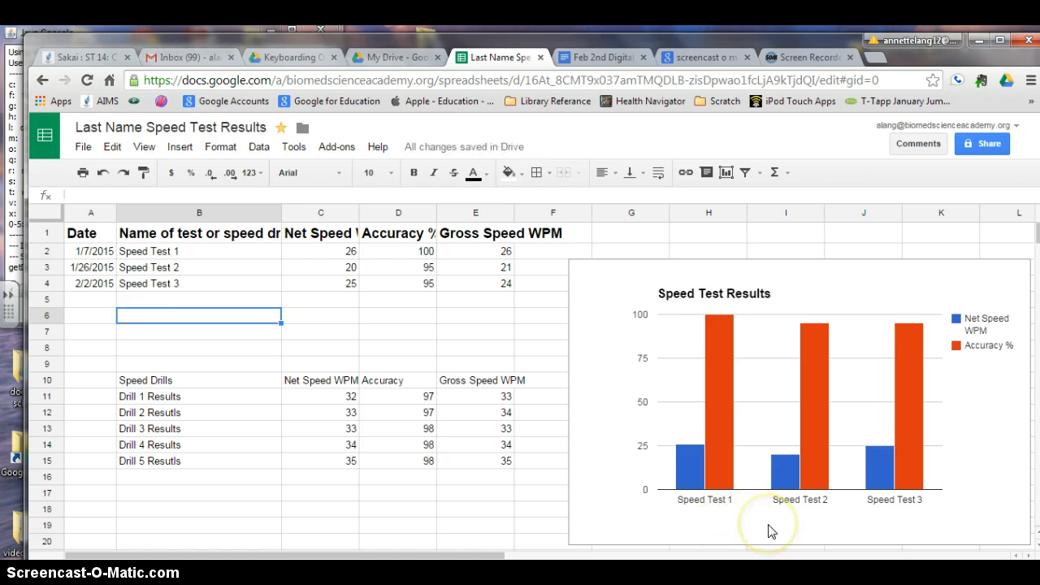
pyautogui.moveTo(162, 311)
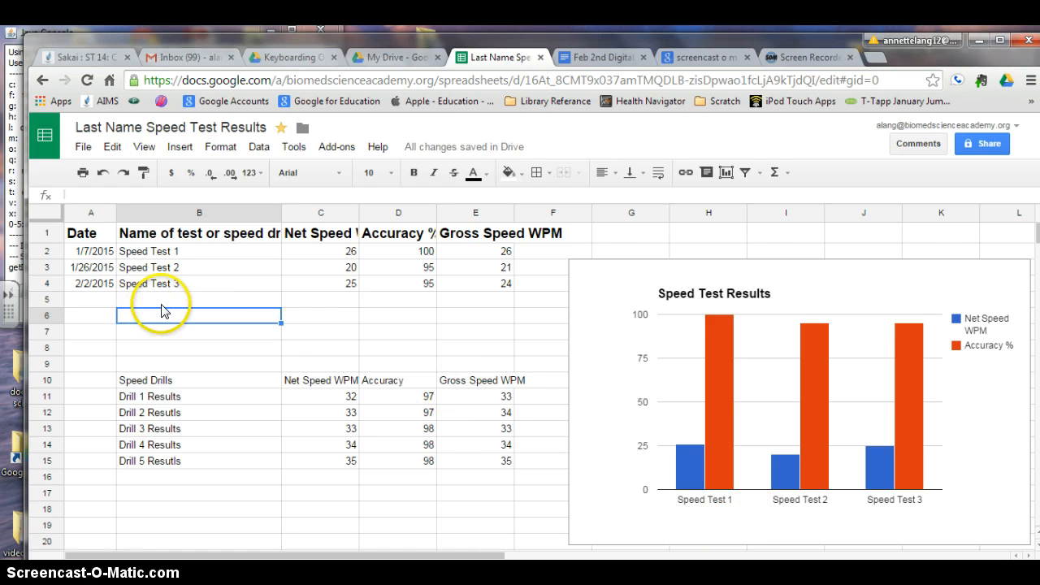
# - Enter a Speed Test 4 row in row 5 with net speed, accuracy 98 and gross 26
pyautogui.click(199, 299)
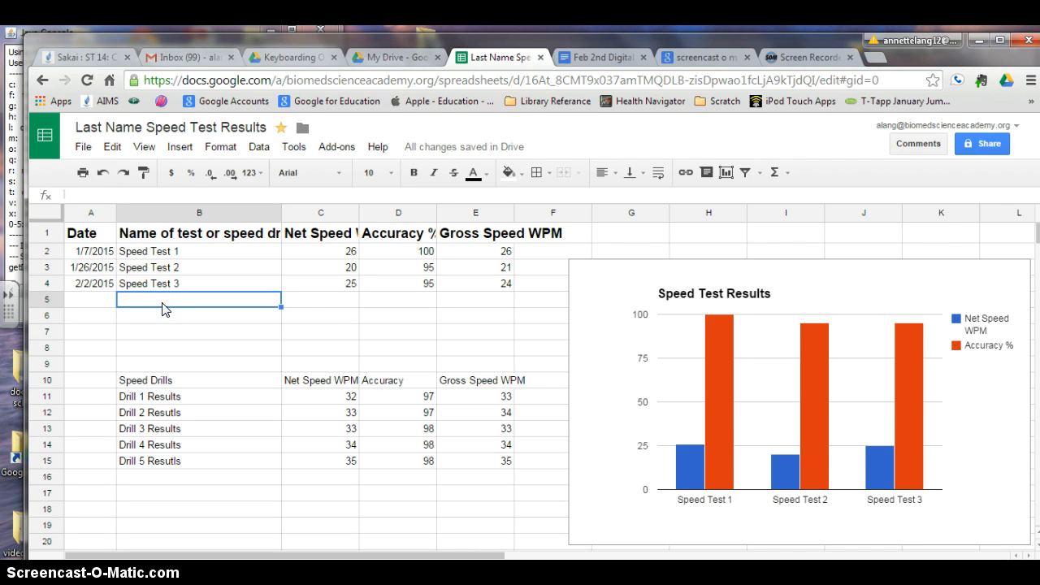
pyautogui.write('Speed Test 4')
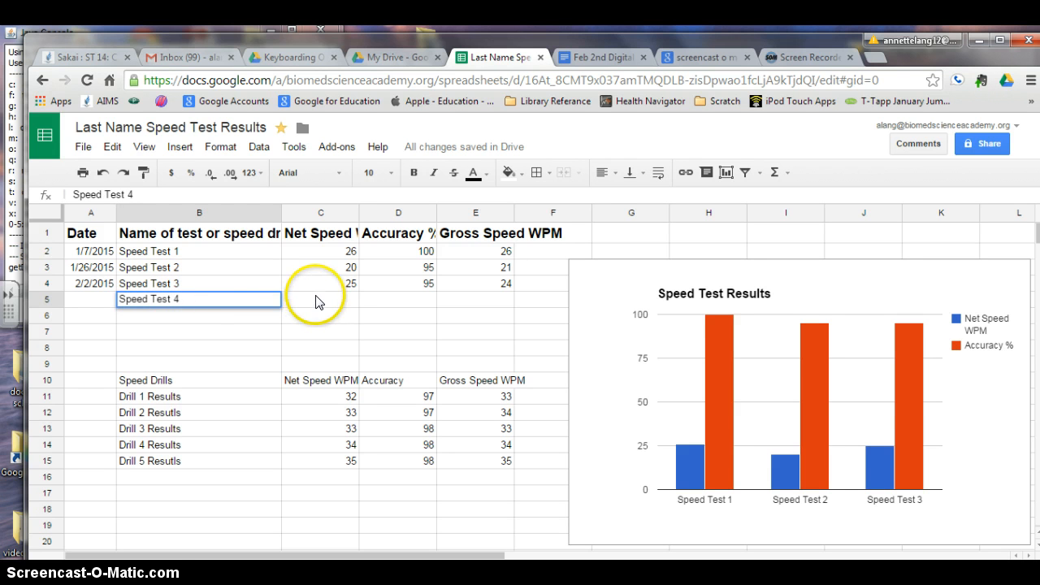
pyautogui.click(320, 299)
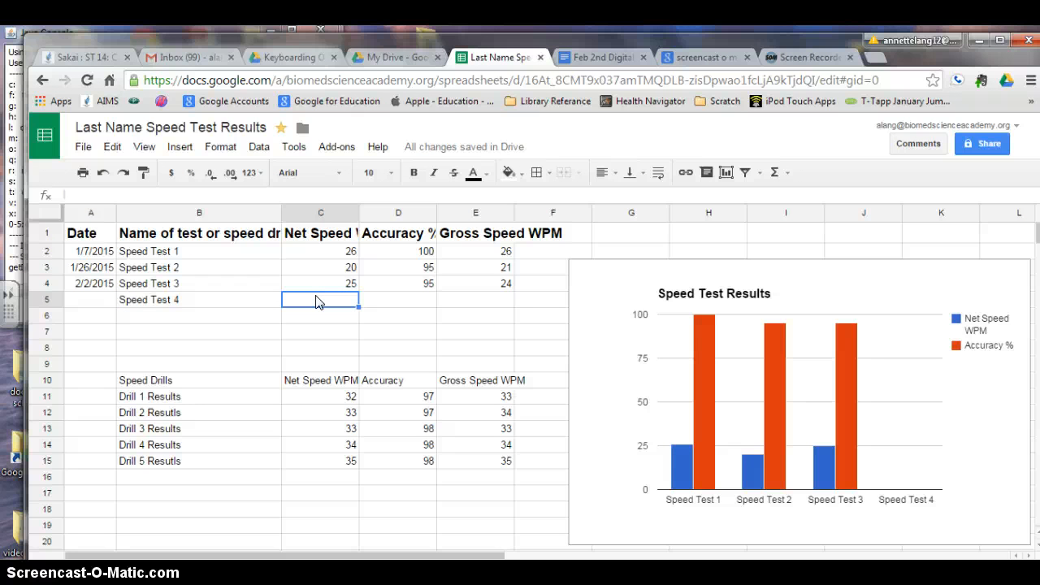
pyautogui.write('36')
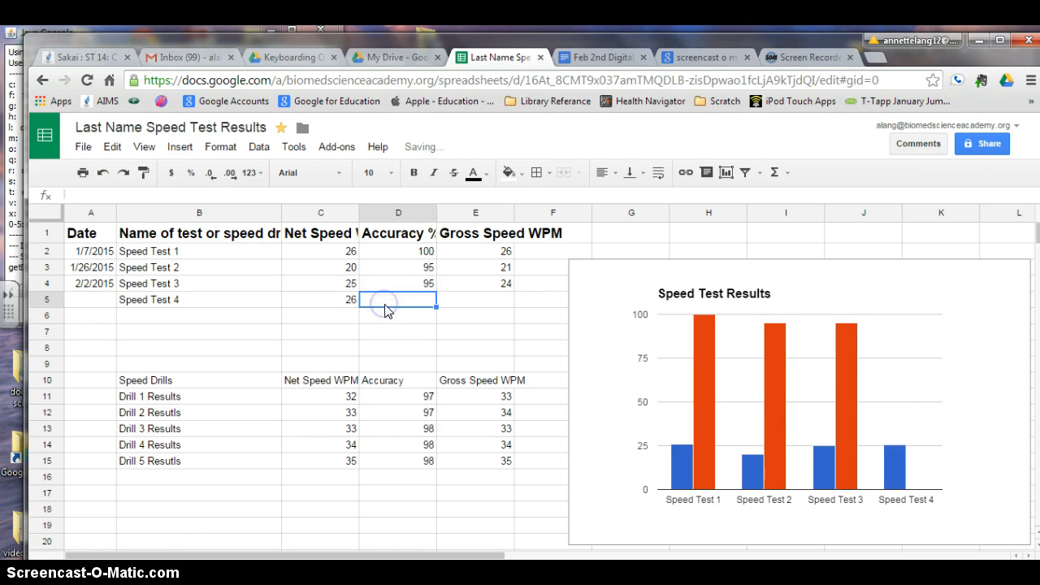
pyautogui.write('98')
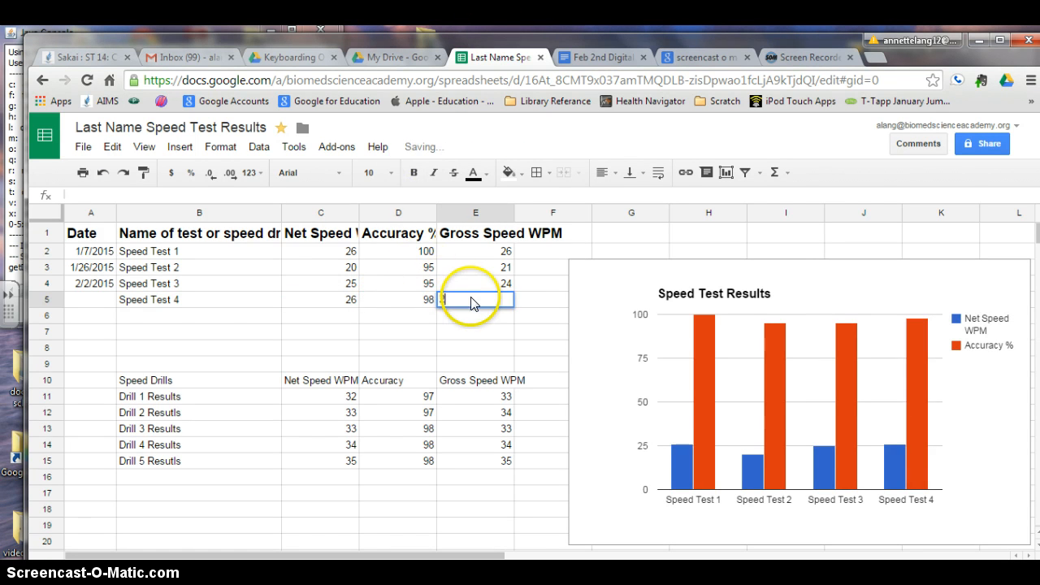
pyautogui.write('26')
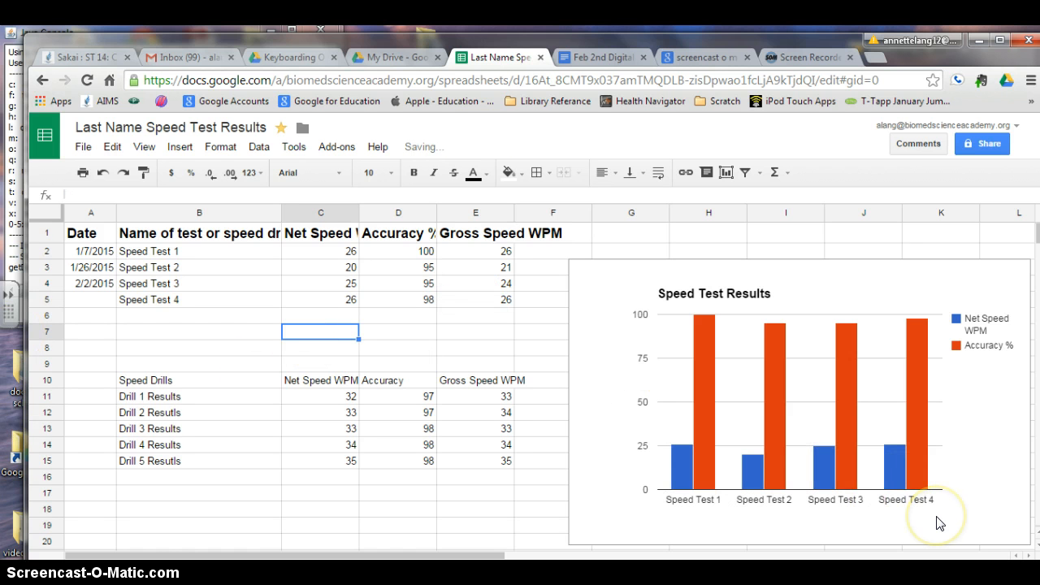
pyautogui.moveTo(880, 475)
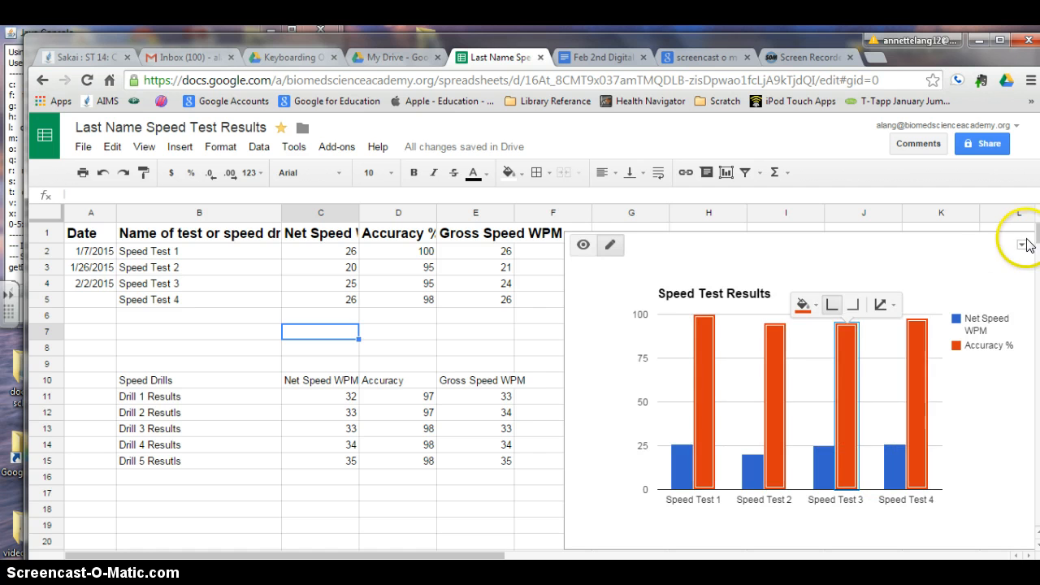
pyautogui.click(1026, 245)
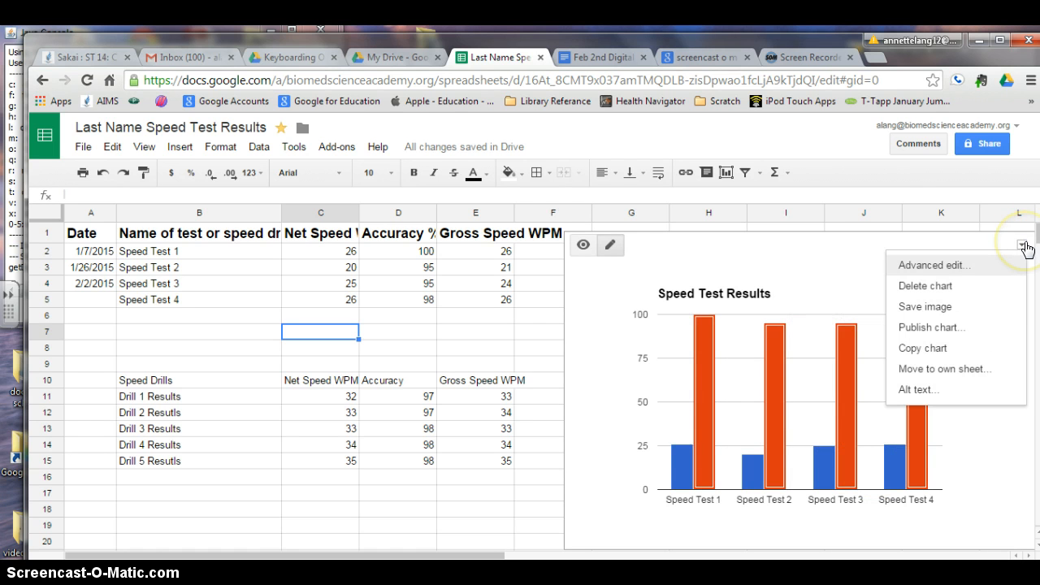
pyautogui.moveTo(985, 298)
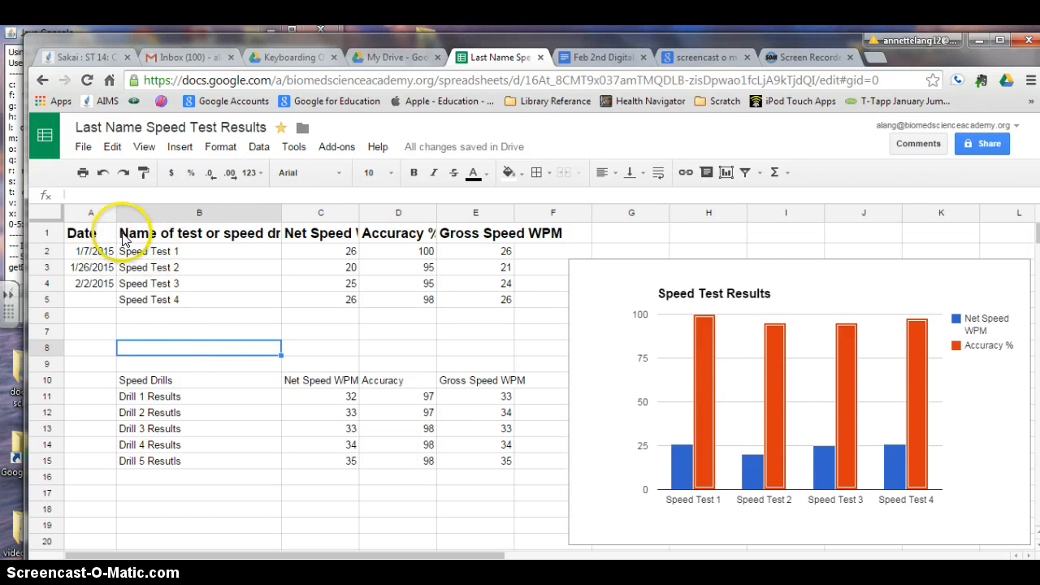
pyautogui.click(199, 233)
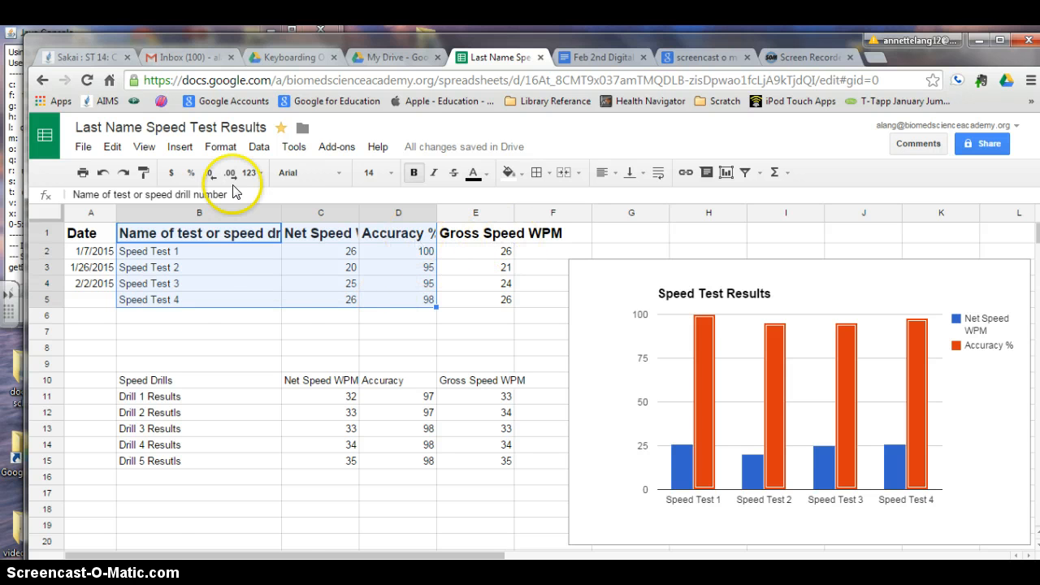
pyautogui.click(180, 147)
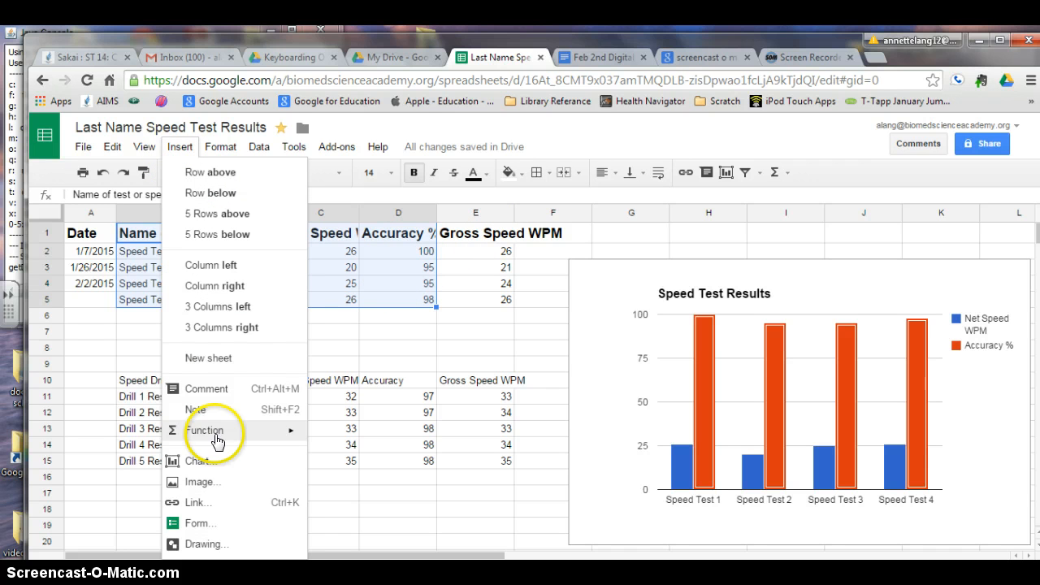
pyautogui.moveTo(465, 352)
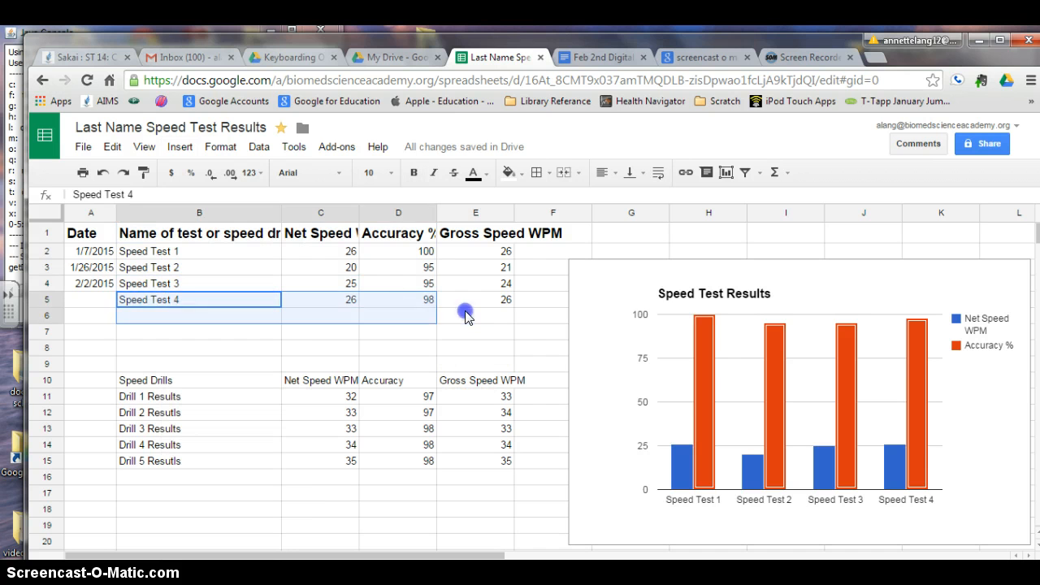
# - Delete Speed Test 4 and select the drill names with Net Speed WPM, B10:C15
pyautogui.press('Delete')
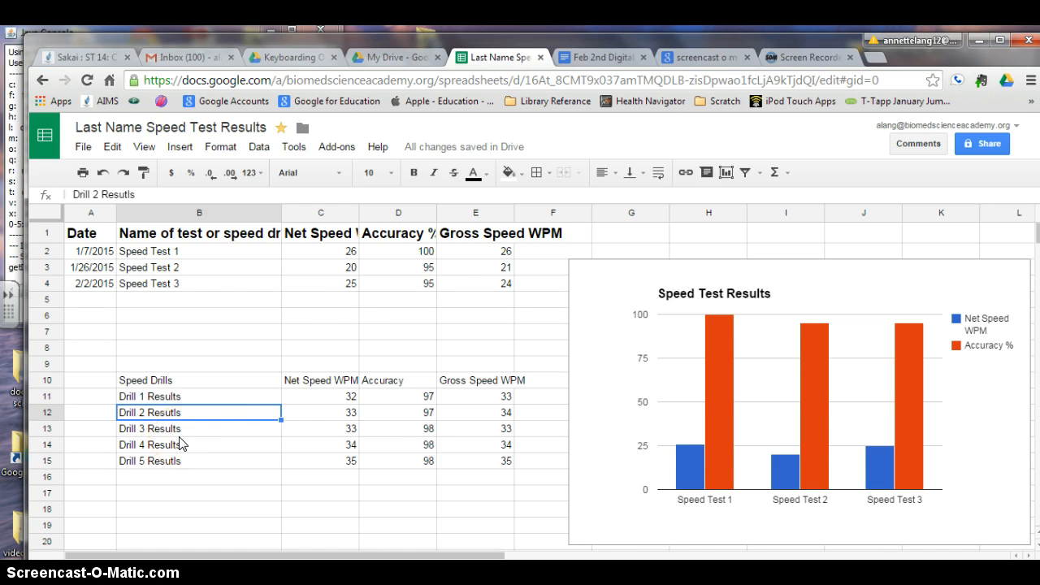
pyautogui.moveTo(225, 394)
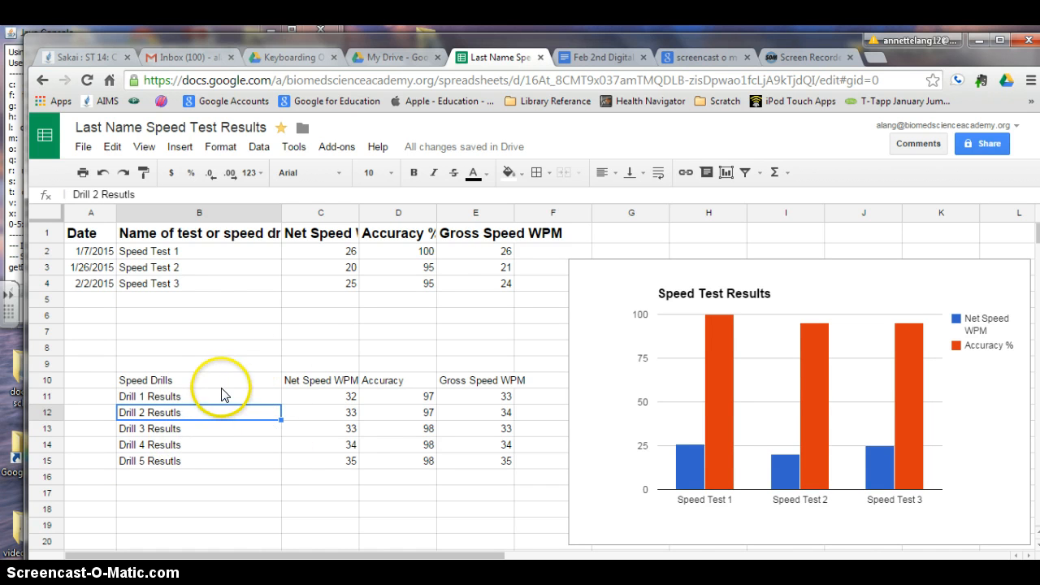
pyautogui.click(199, 379)
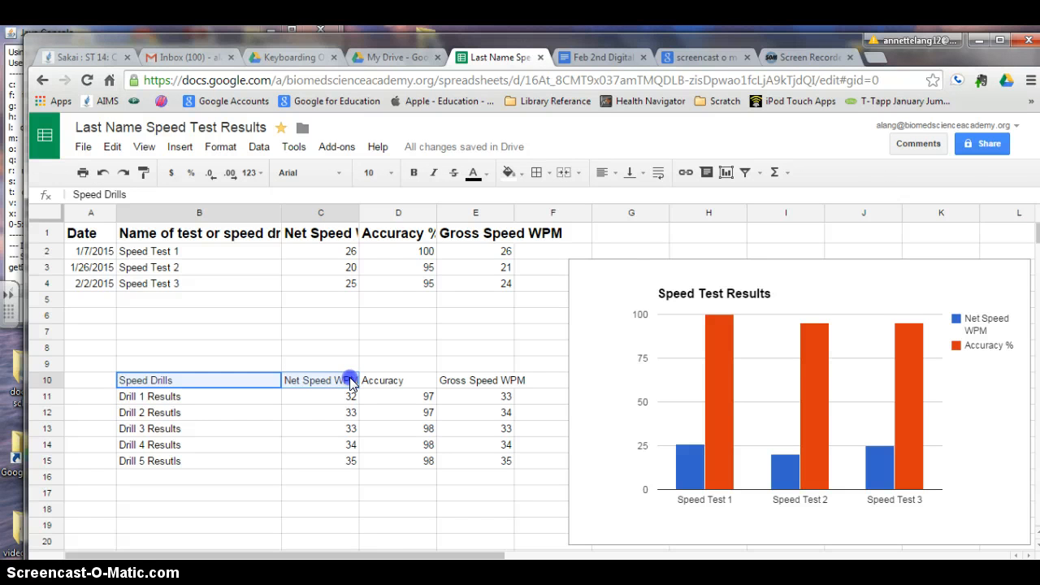
pyautogui.click(350, 396)
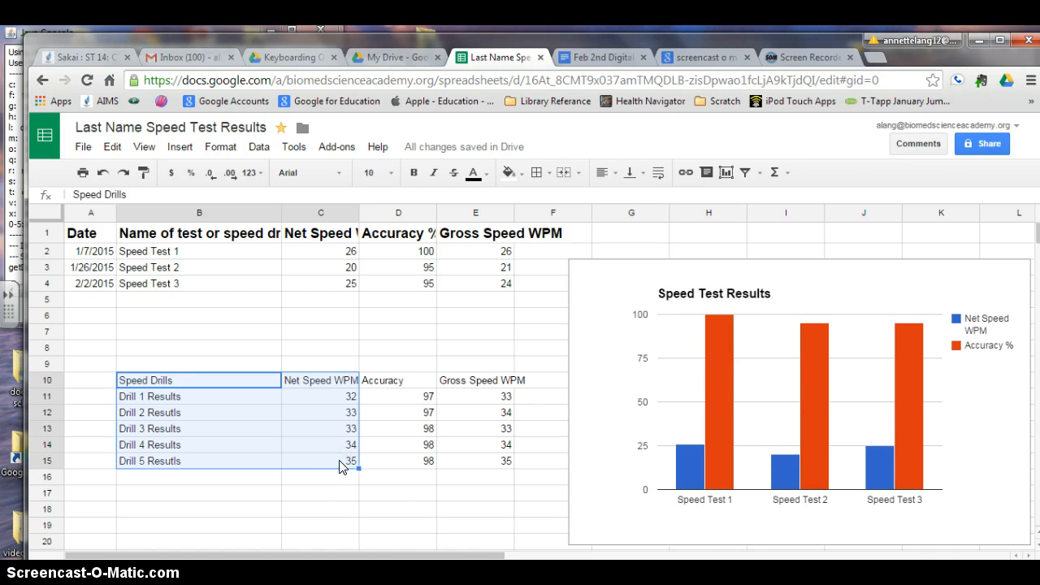
pyautogui.moveTo(180, 147)
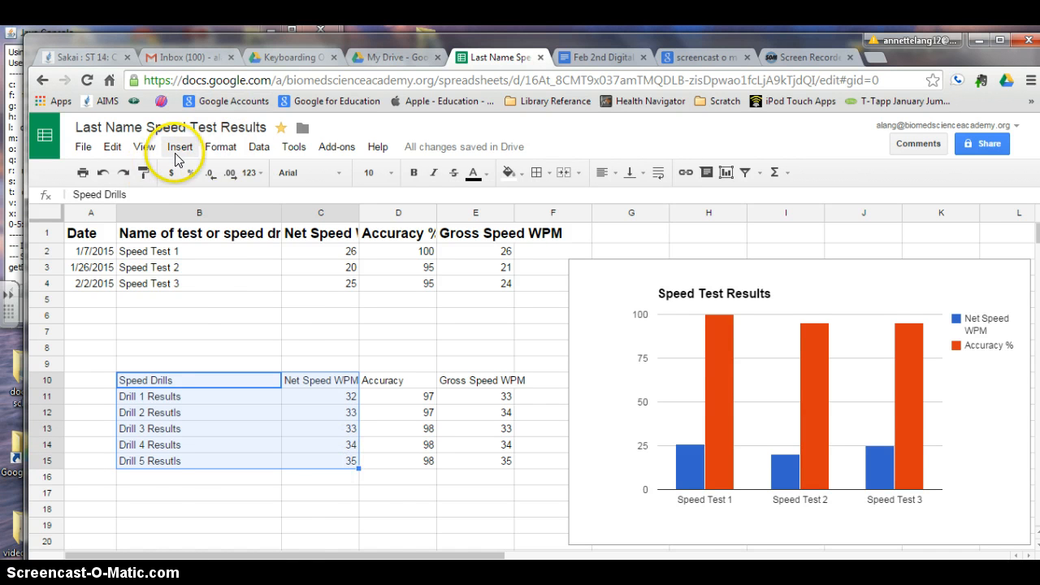
# - Insert a chart from the selected drill data, using the Line chart recommendation
pyautogui.click(179, 147)
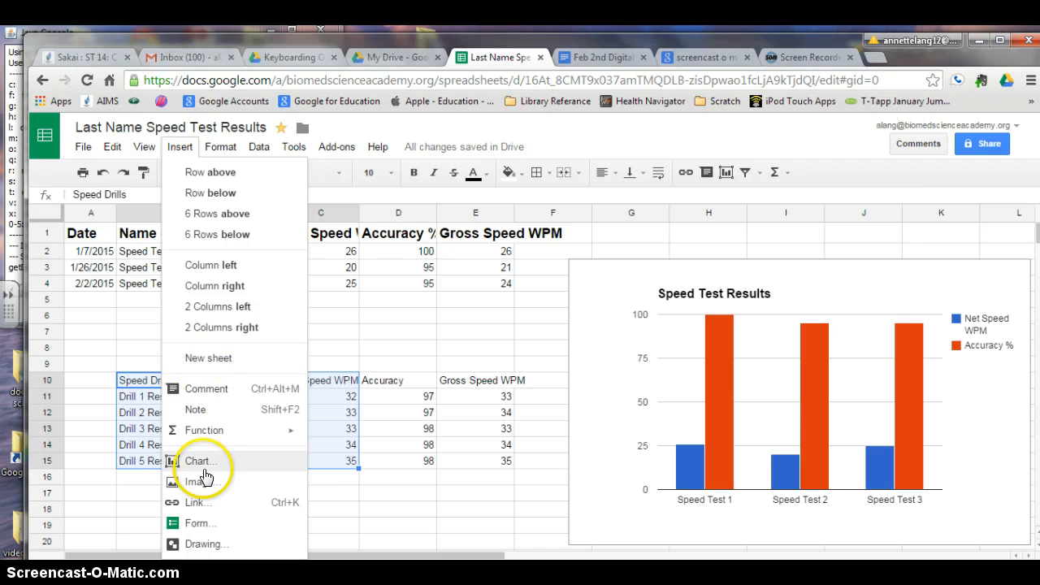
pyautogui.click(201, 461)
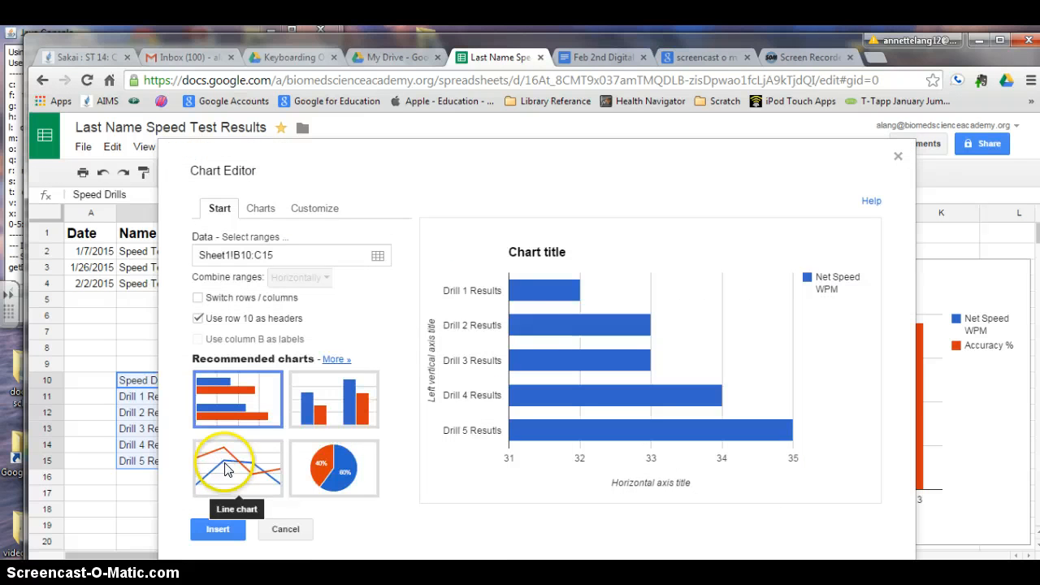
pyautogui.click(237, 468)
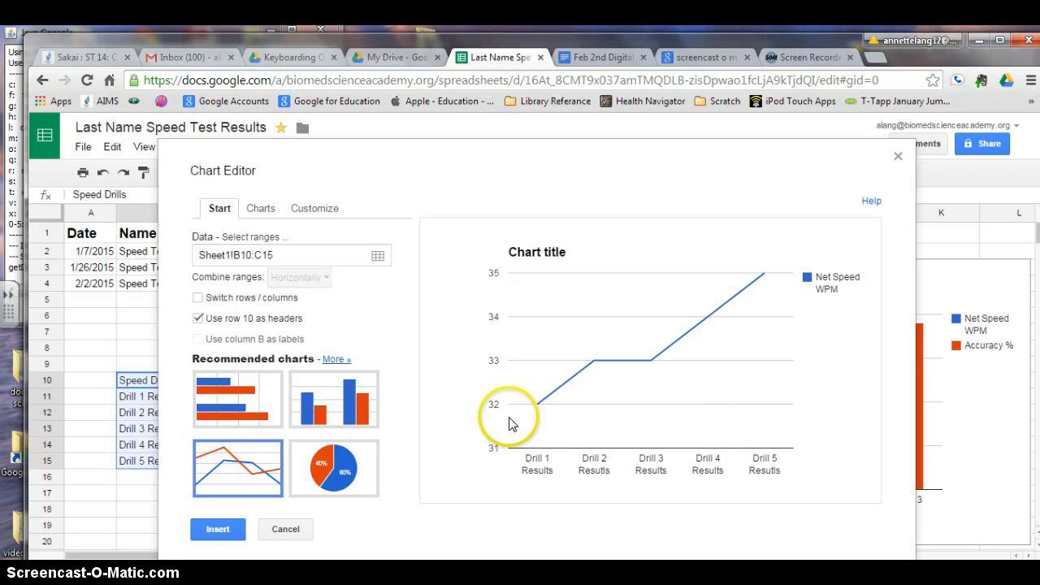
pyautogui.moveTo(803, 274)
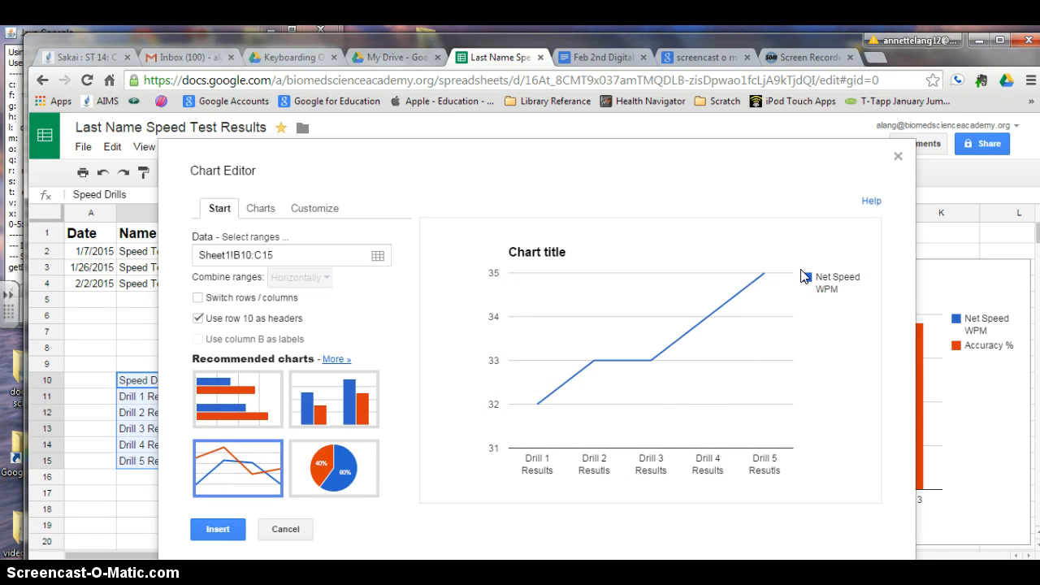
pyautogui.moveTo(538, 379)
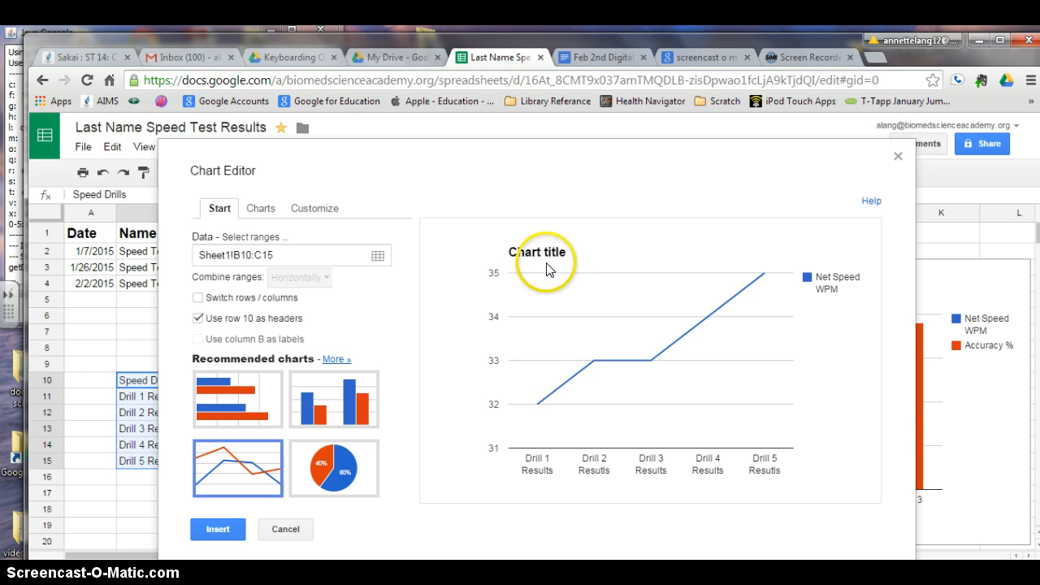
pyautogui.click(260, 208)
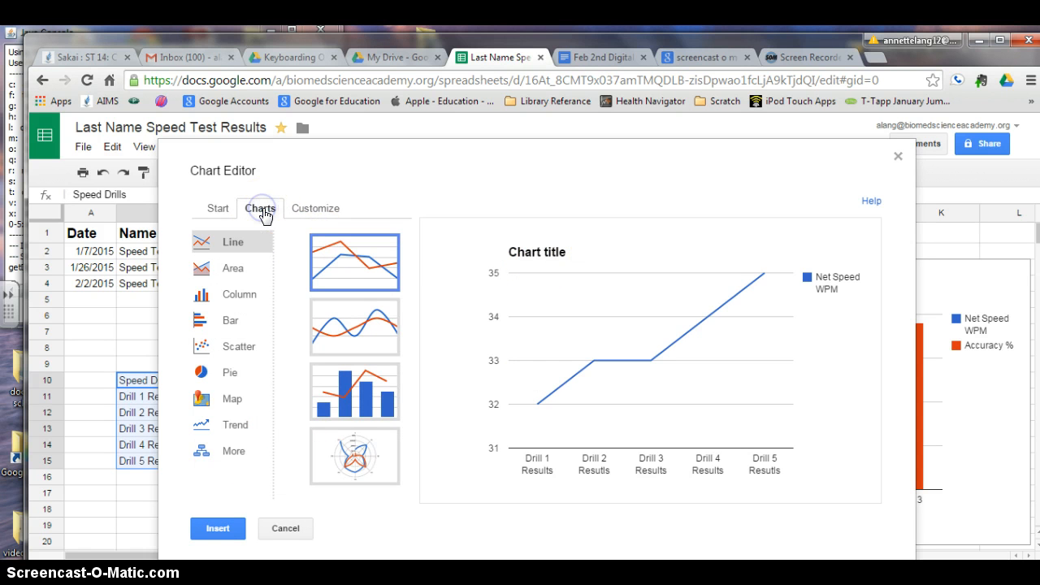
# - Set the chart title to 'Speed Drill Lessons' under Customize and insert the chart
pyautogui.click(315, 208)
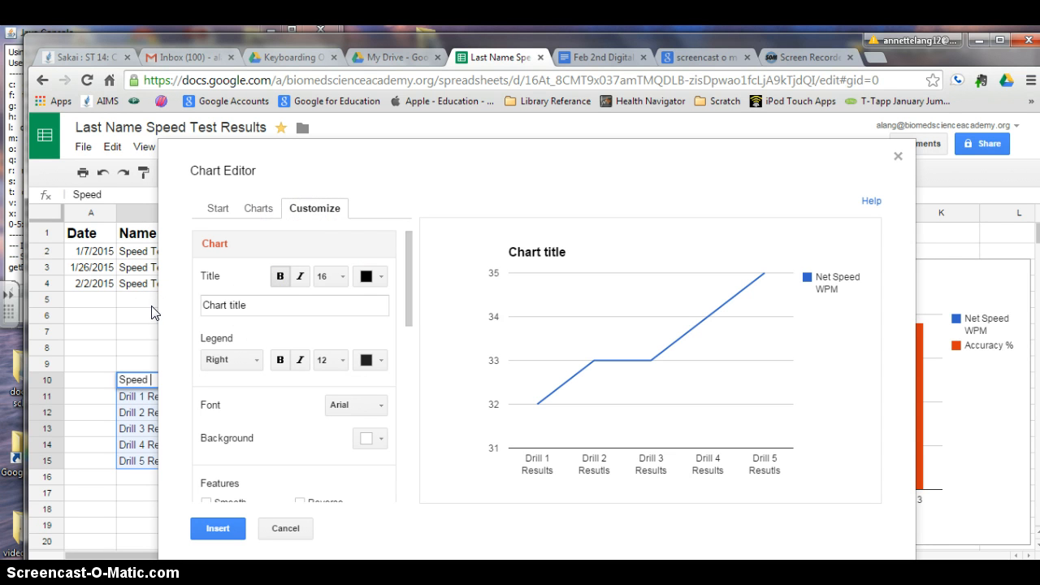
pyautogui.click(295, 304)
pyautogui.write('Sp')
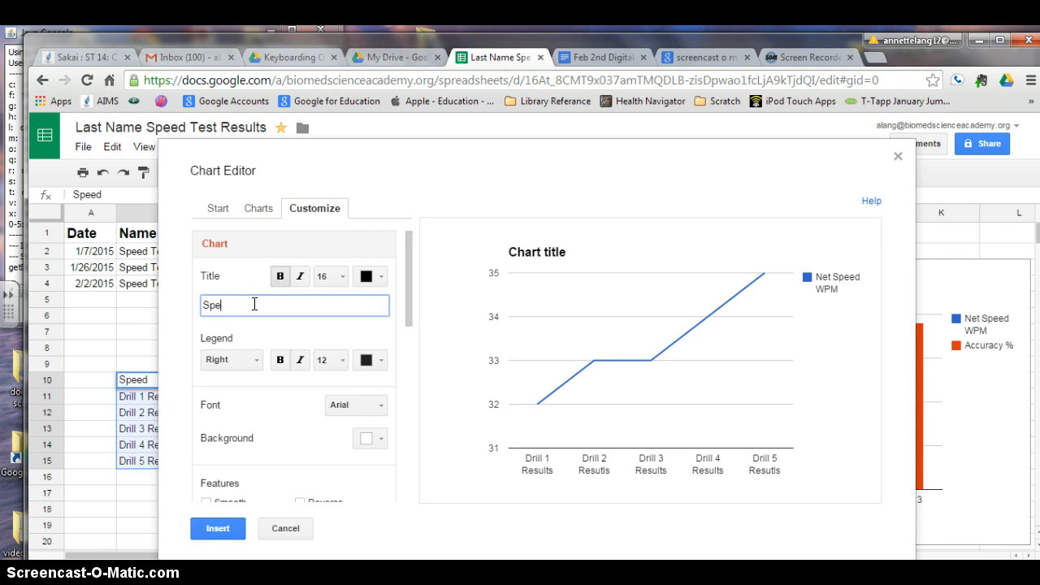
pyautogui.write('ed Drill')
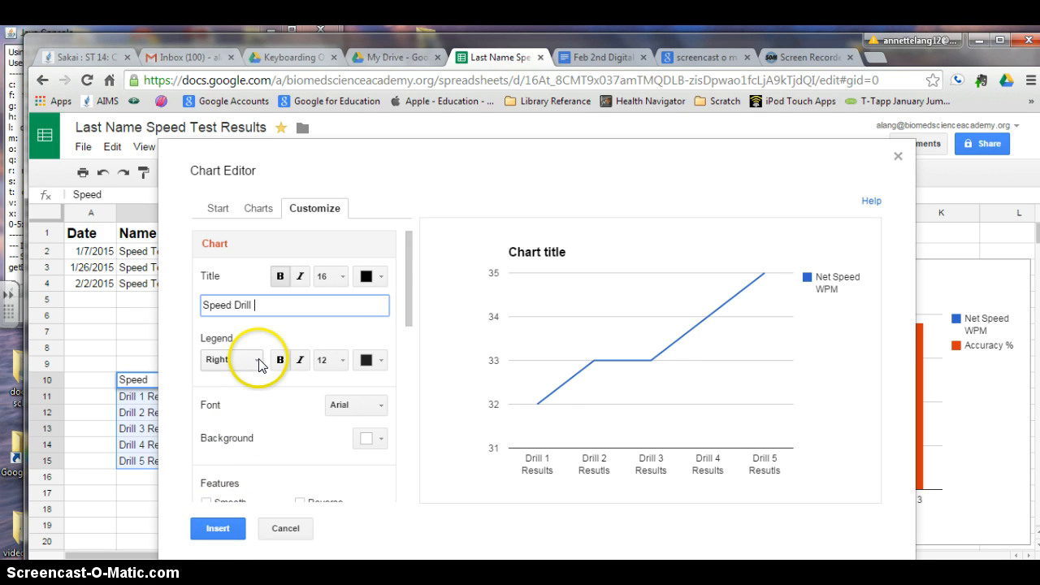
pyautogui.write('Lessons')
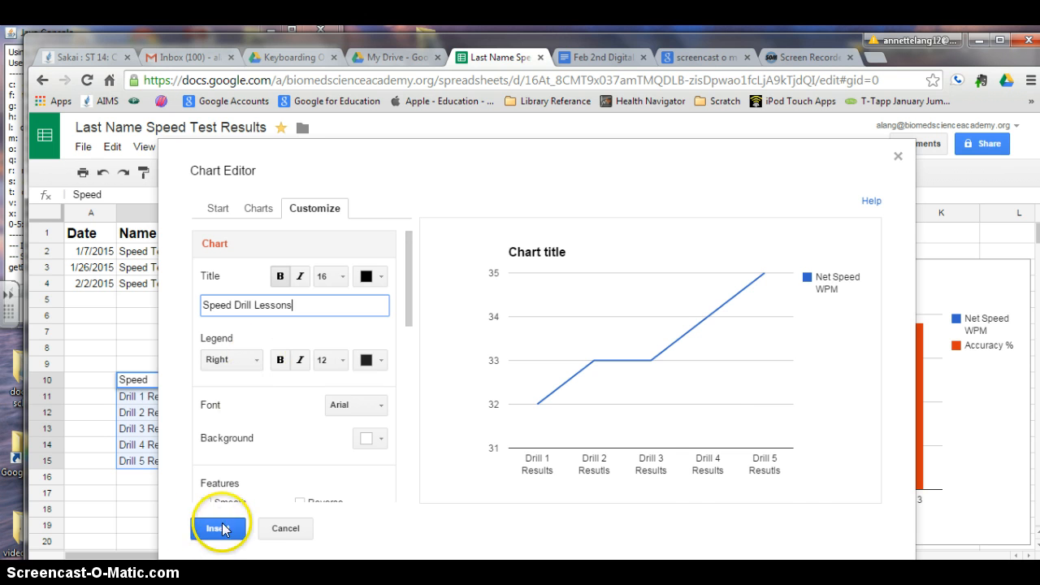
pyautogui.click(220, 528)
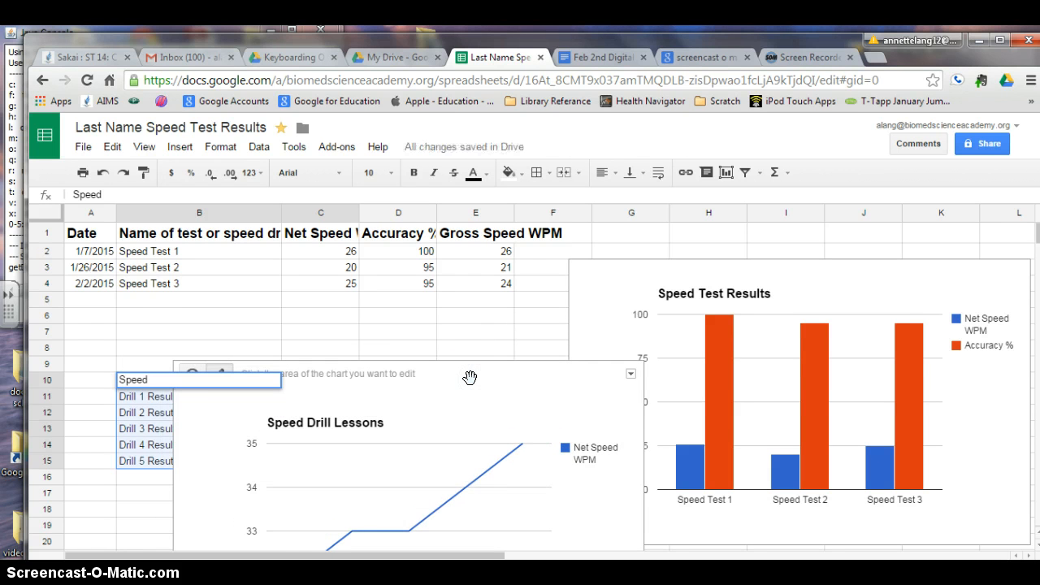
pyautogui.moveTo(489, 375)
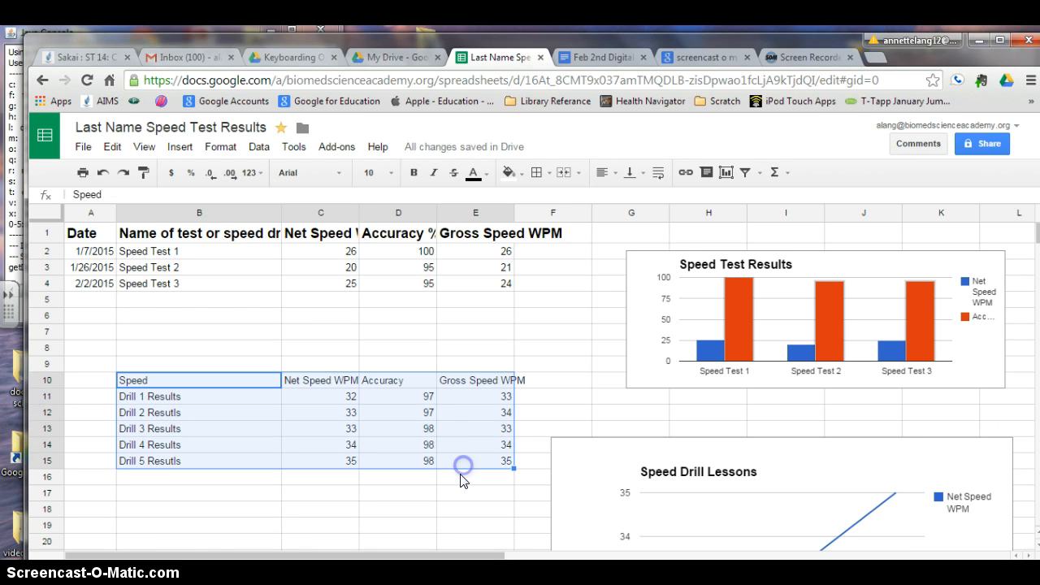
# - Apply All borders to the Speed Drills table, then bring up border options for the test table
pyautogui.click(541, 173)
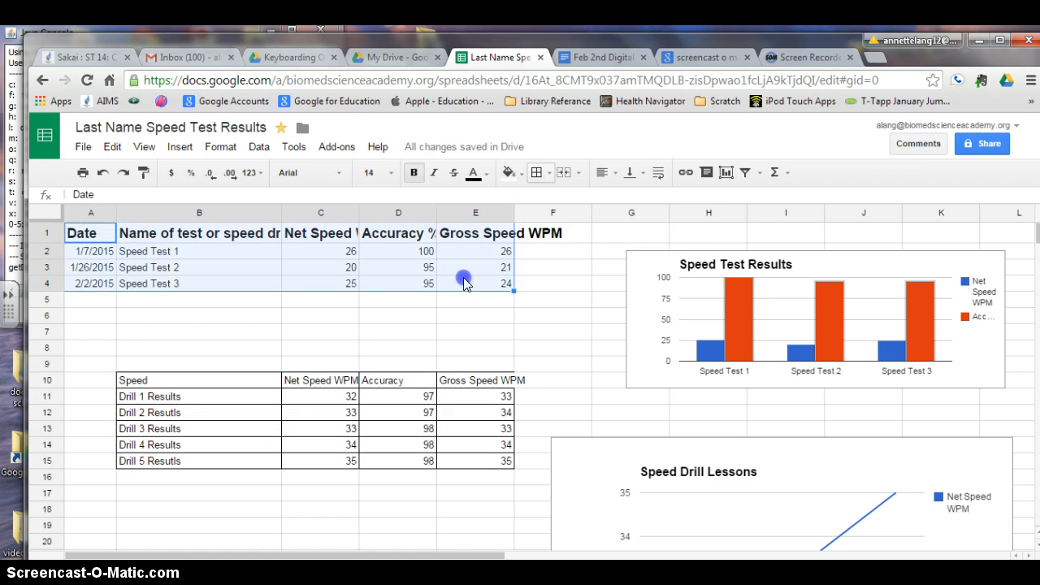
pyautogui.click(536, 173)
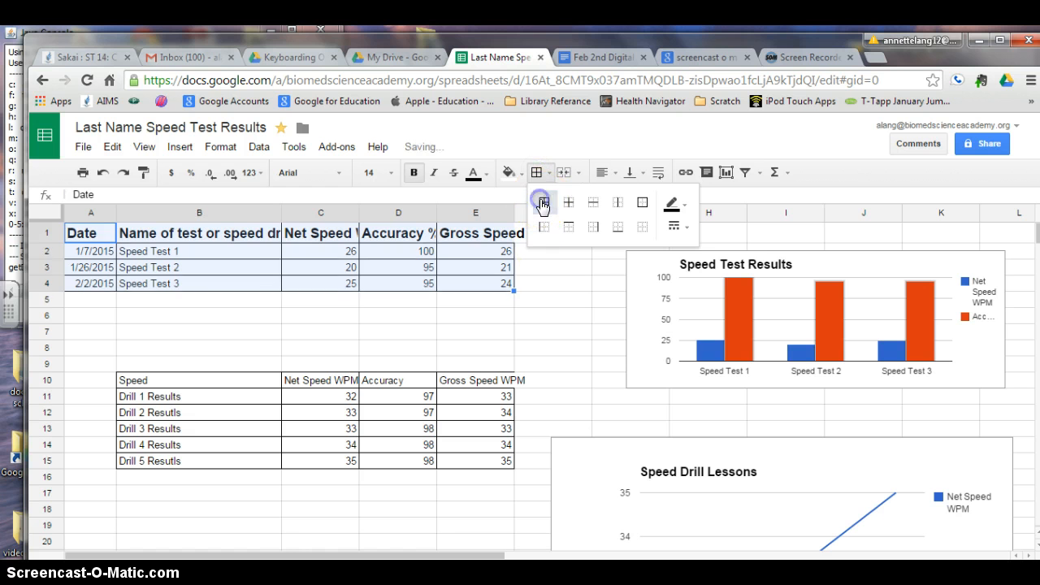